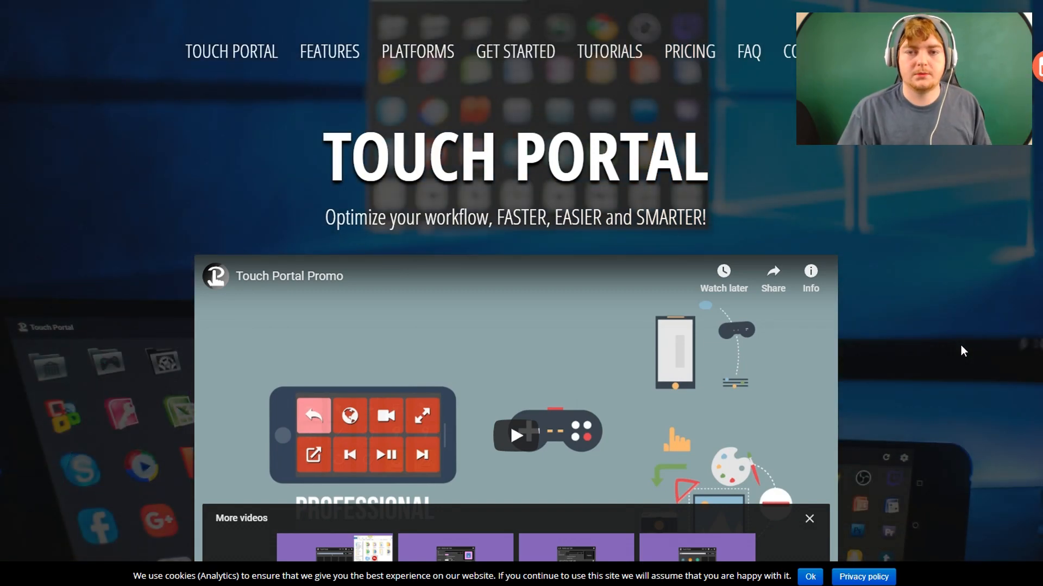
- Scroll the homepage past the promo video to 'The Perfect tool for' section
scroll("down", 3)
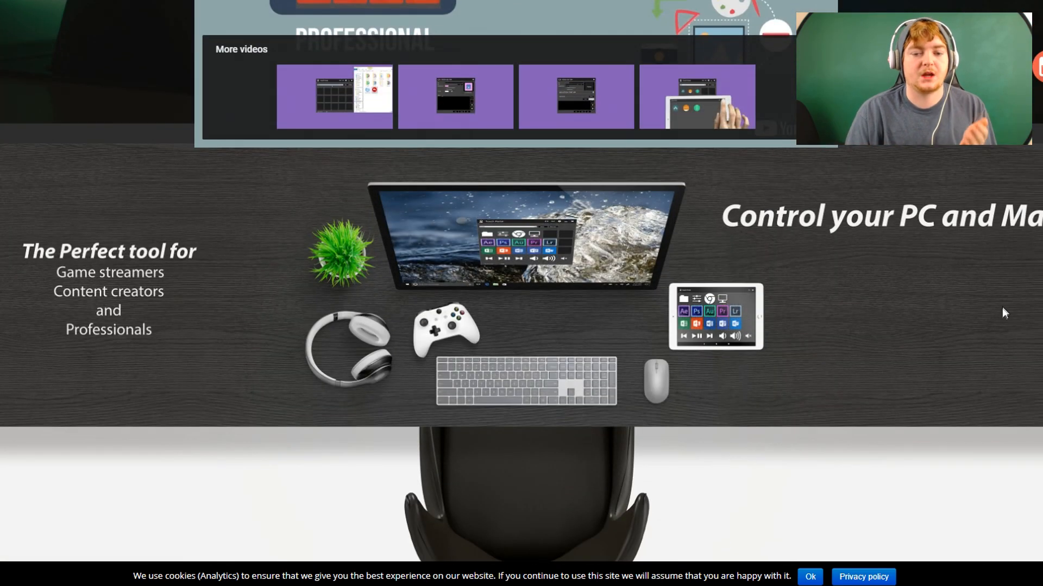
mouse_move(997, 334)
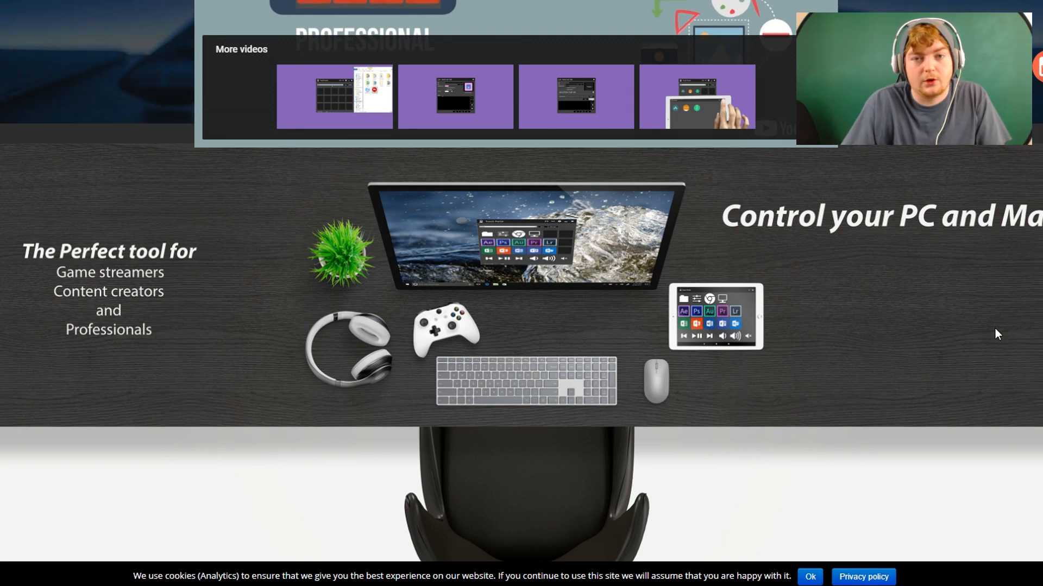
- Scroll past Features and Multi-Platform to the Free €0 and Full €9.99 pricing cards
scroll("down", 3)
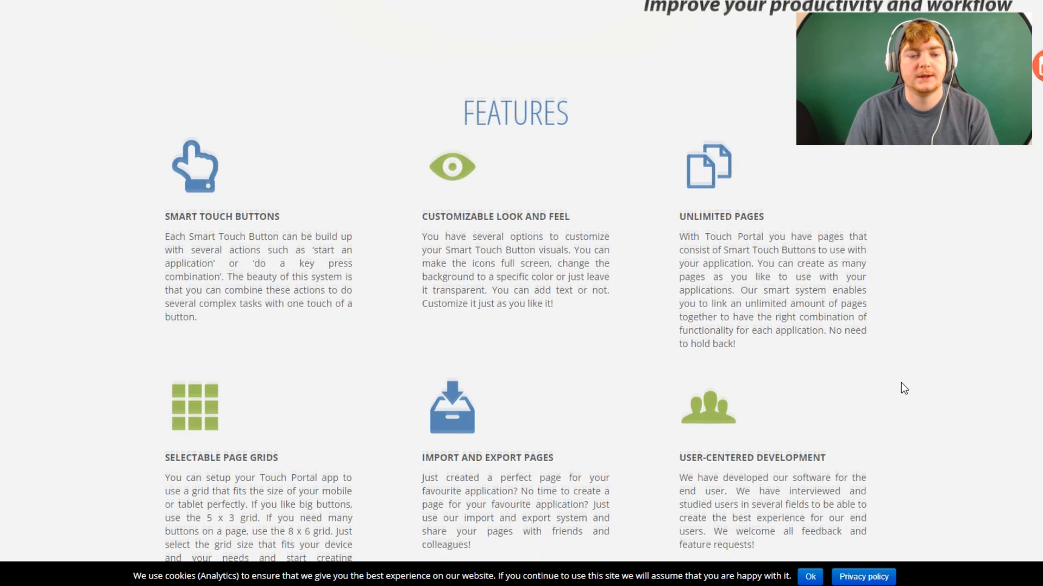
scroll("down", 3)
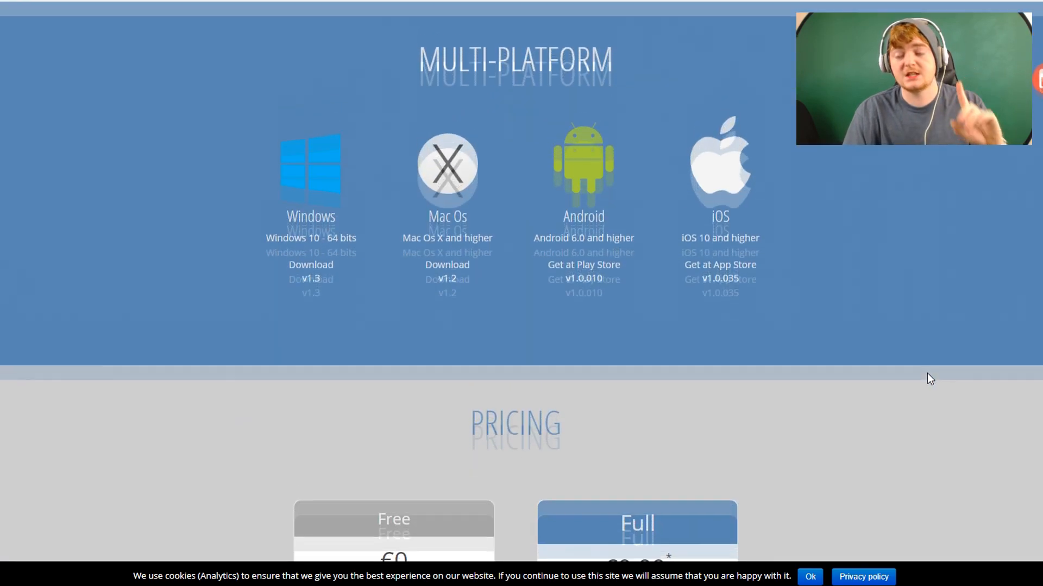
scroll("up", 3)
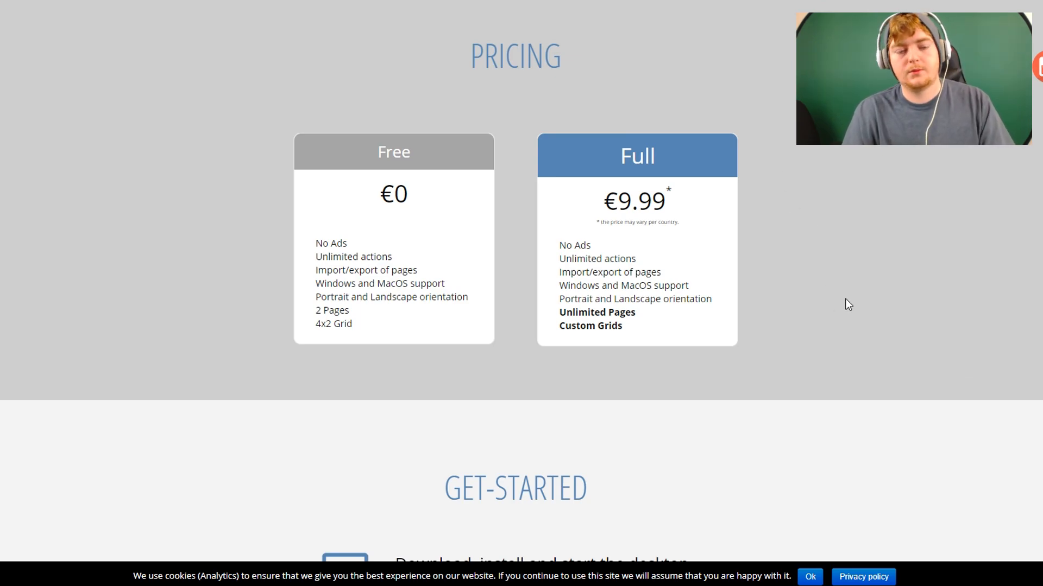
- Scroll down to the Get-Started steps for the desktop and mobile apps
scroll("down", 3)
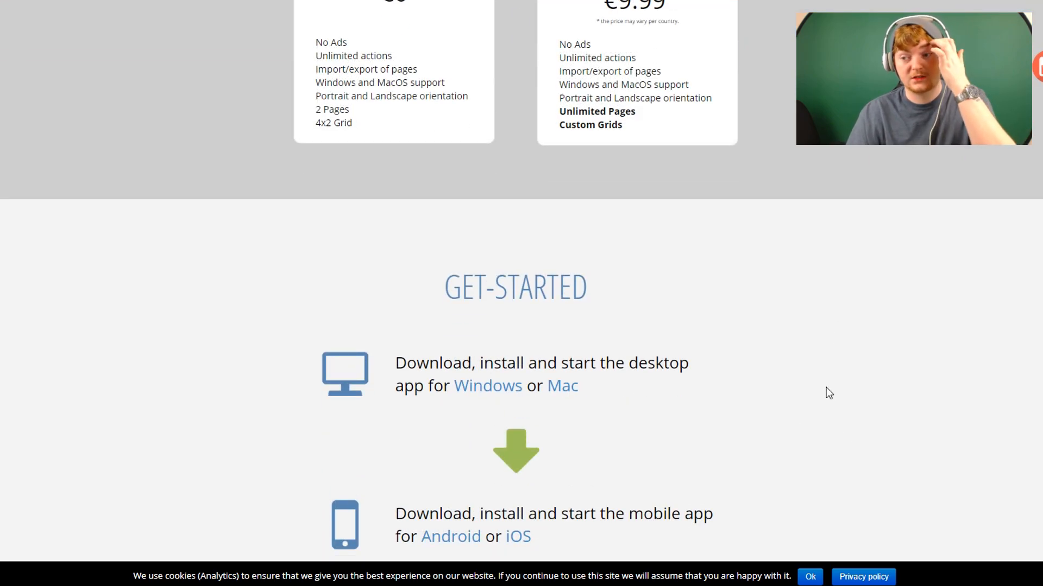
scroll("up", 3)
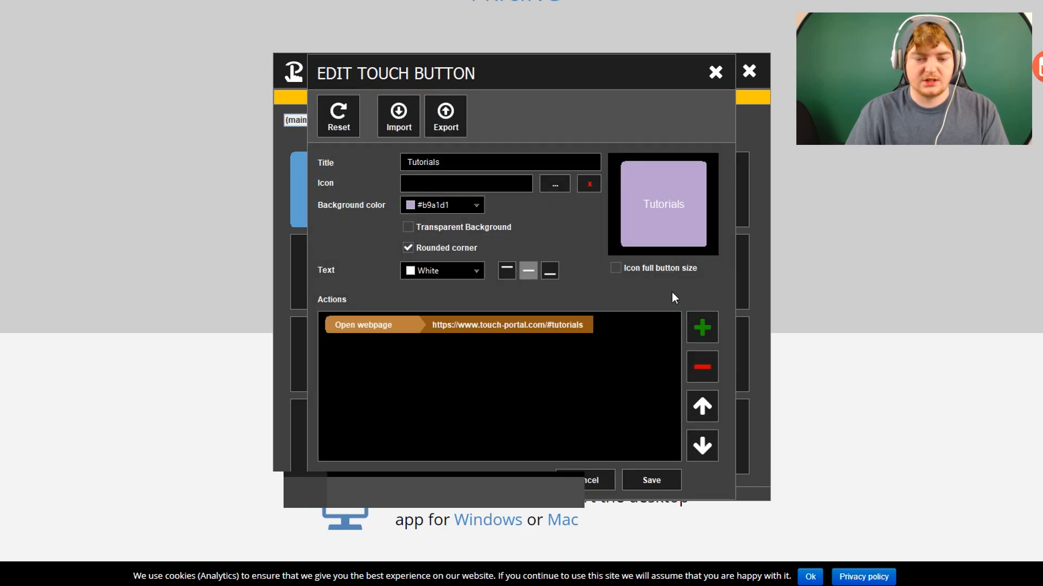
mouse_move(723, 94)
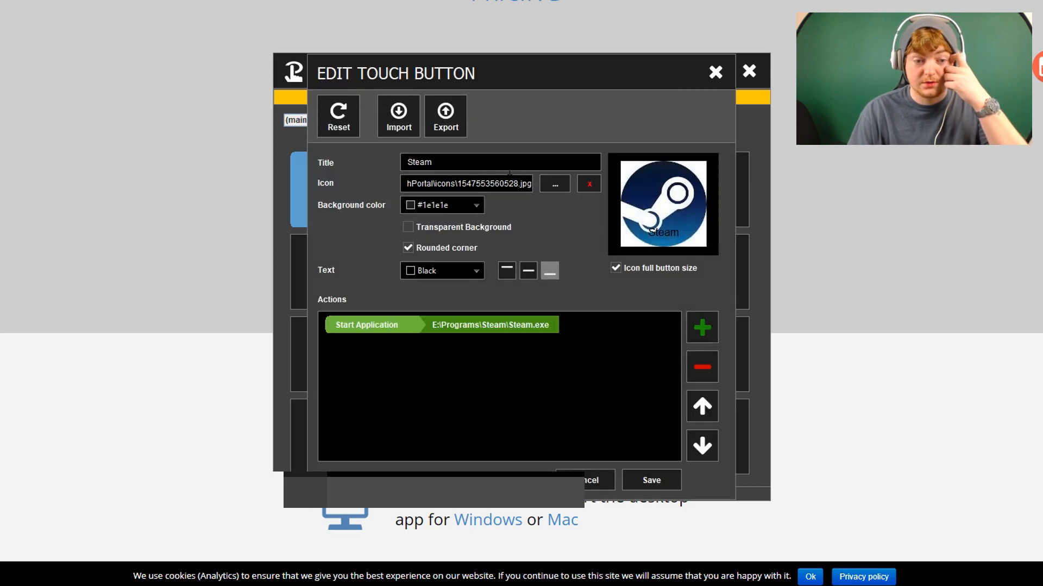
mouse_move(512, 309)
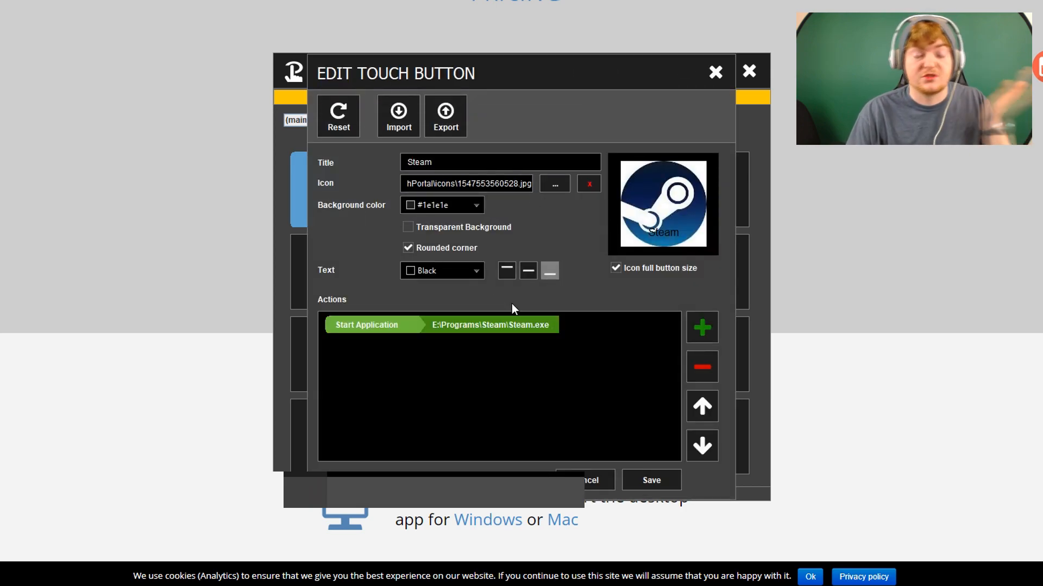
- Try the Go To Page action on the empty button, then dismiss it
left_click(648, 480)
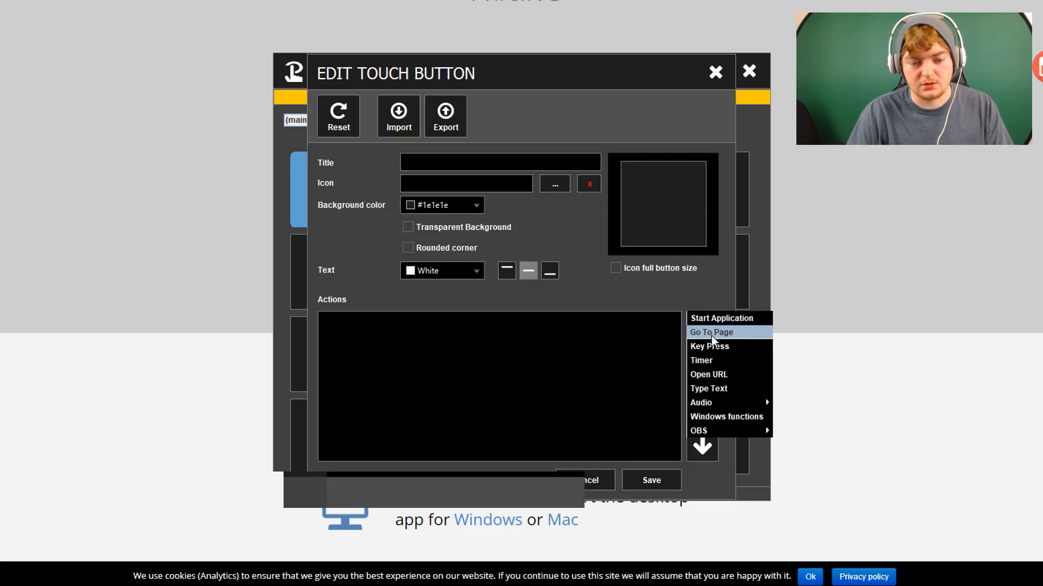
left_click(711, 333)
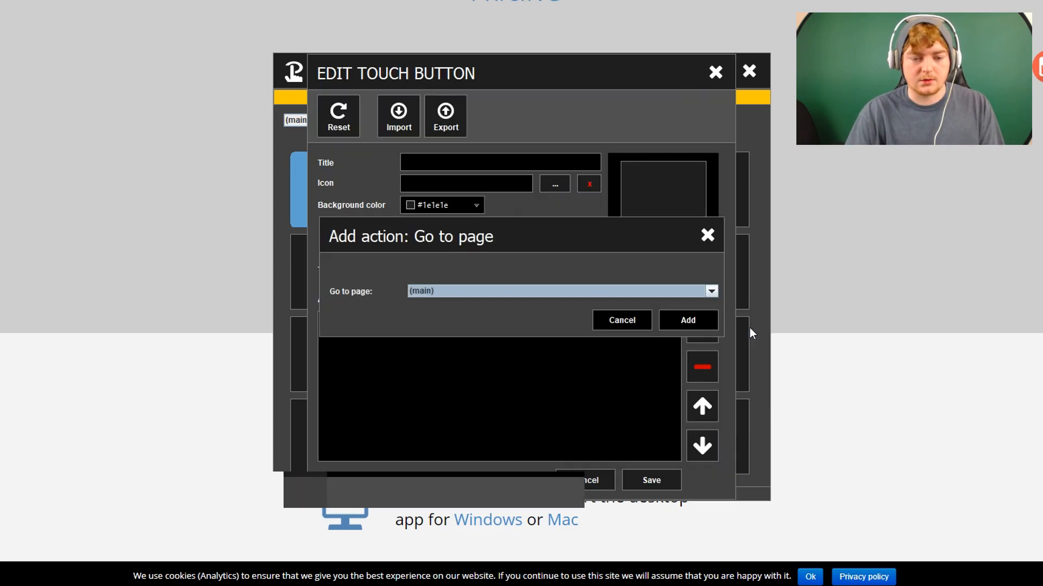
left_click(708, 290)
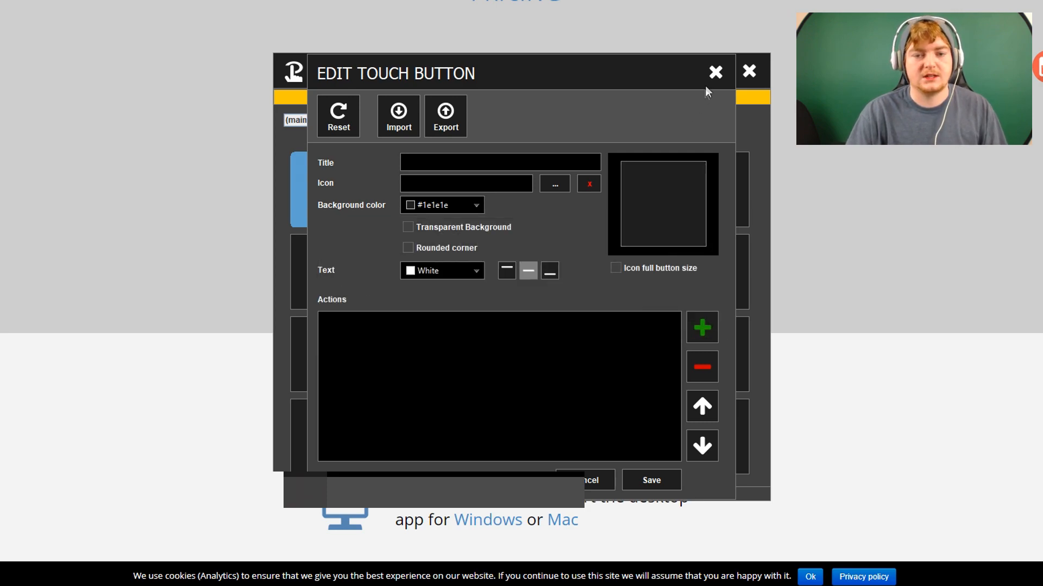
- Record a trial key combination in a Key Press action, then cancel it
left_click(716, 71)
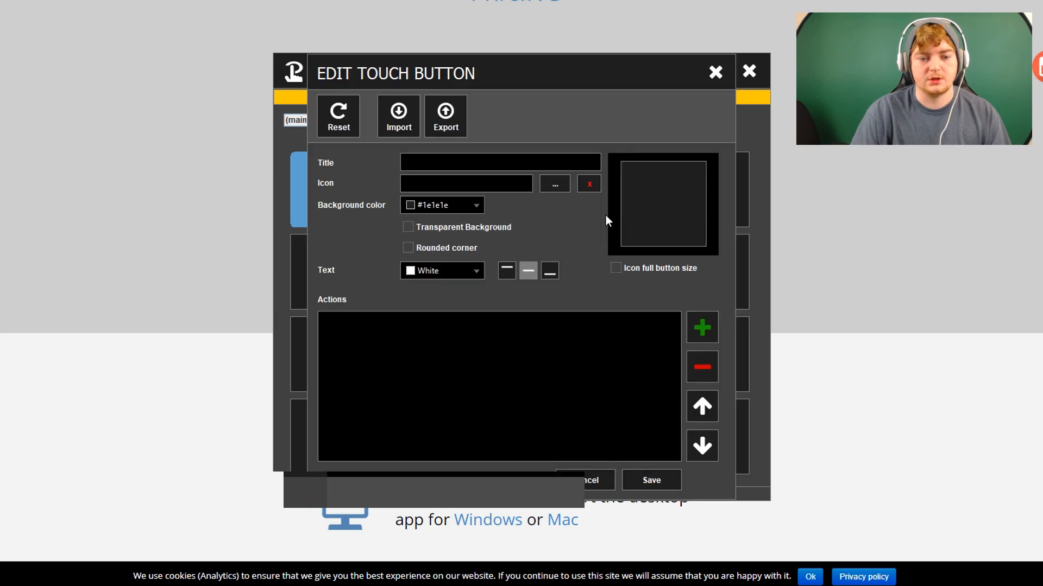
left_click(702, 326)
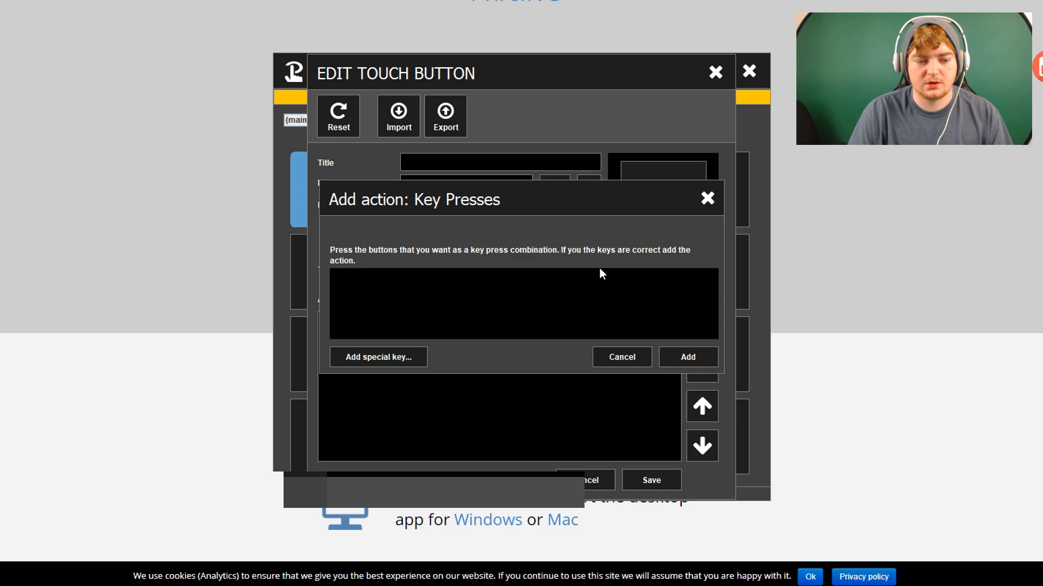
mouse_move(703, 260)
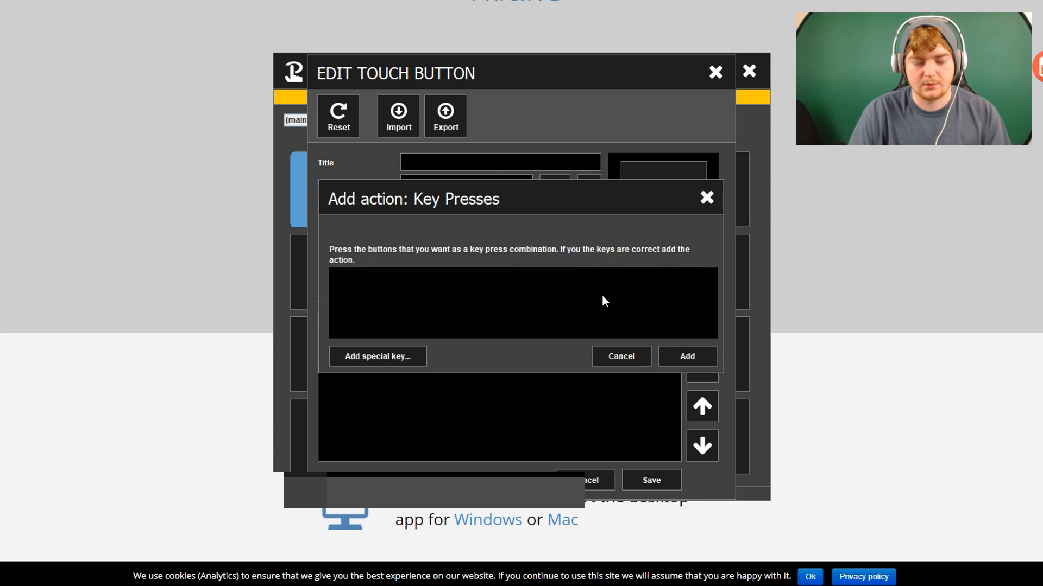
key("g")
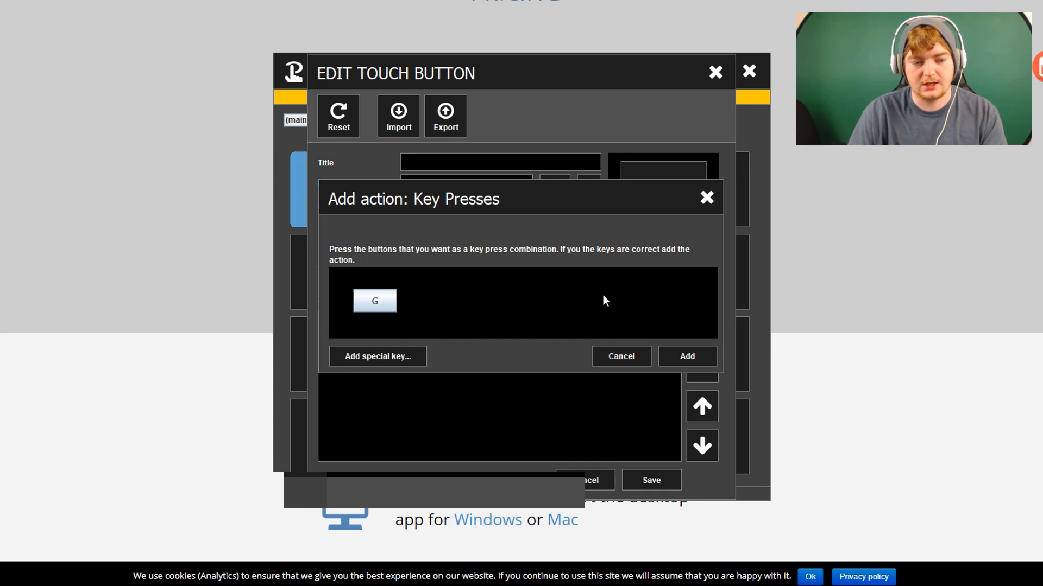
key("Backspace")
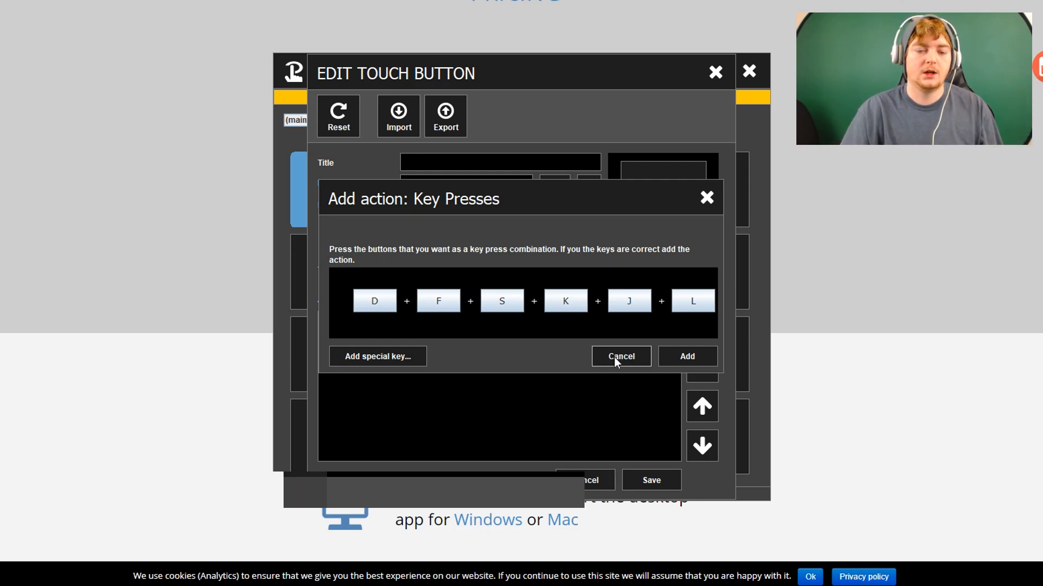
left_click(619, 356)
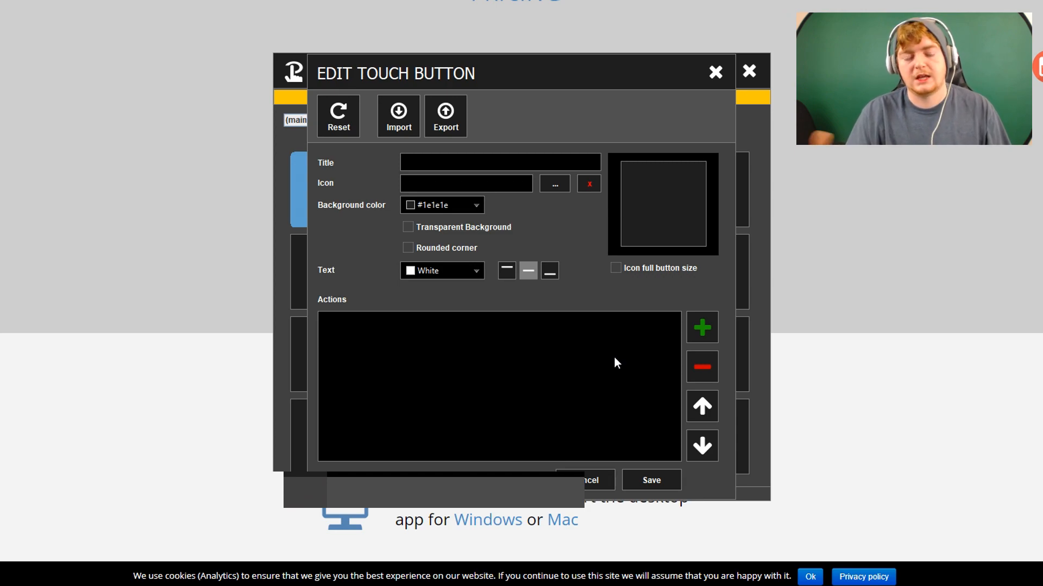
mouse_move(620, 358)
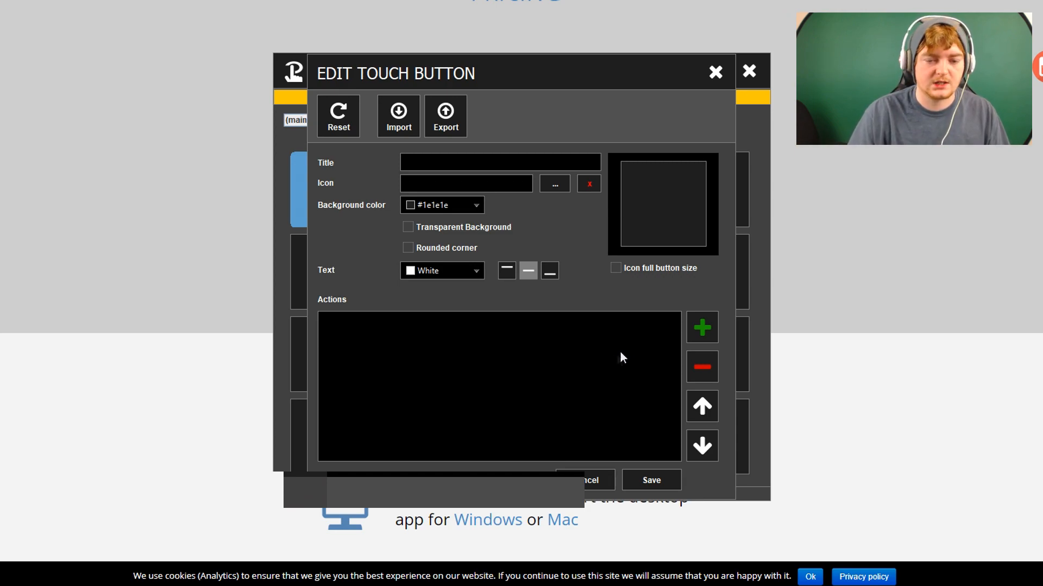
left_click(701, 327)
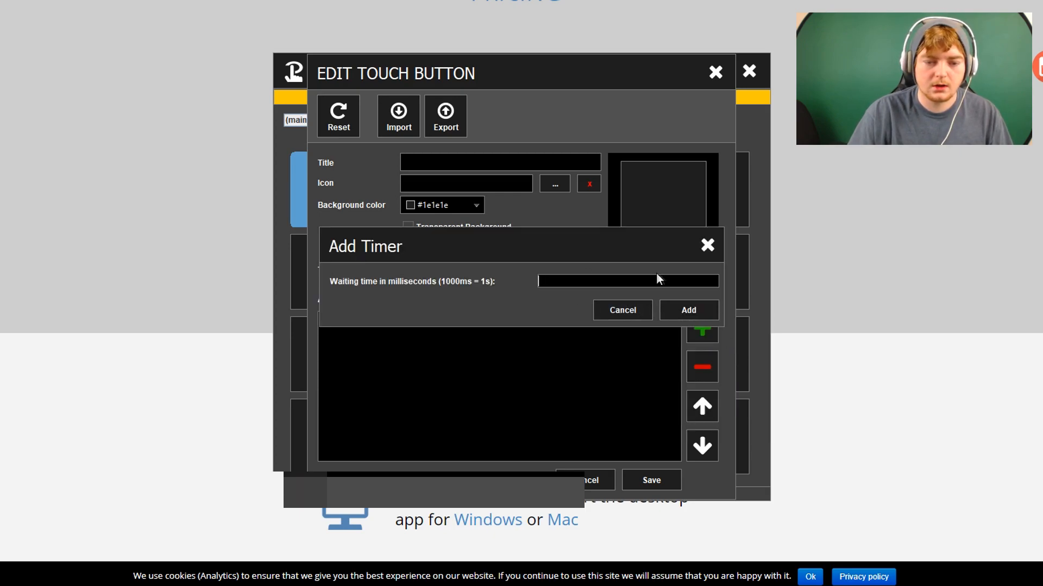
left_click(621, 310)
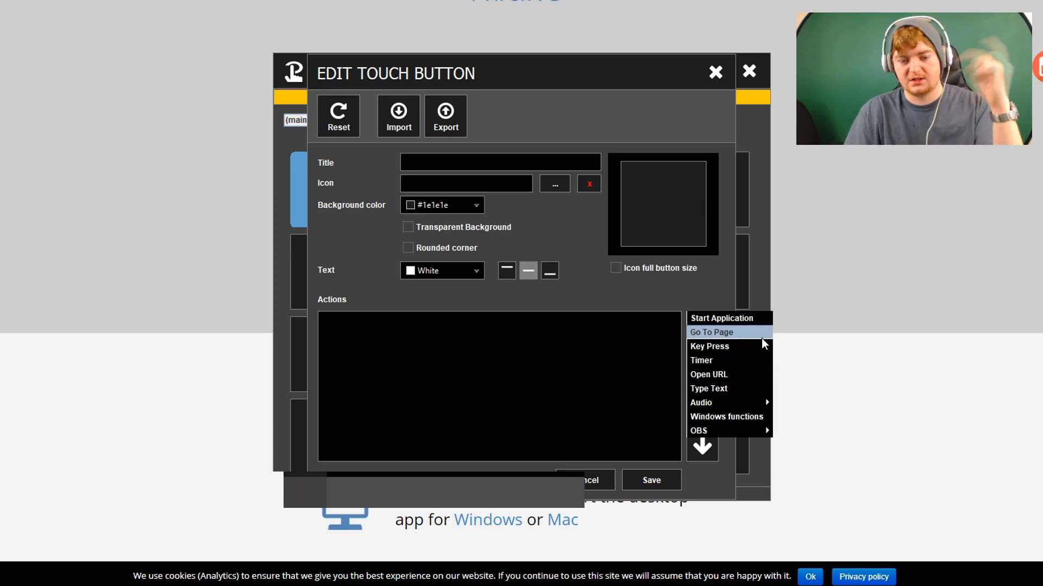
mouse_move(731, 374)
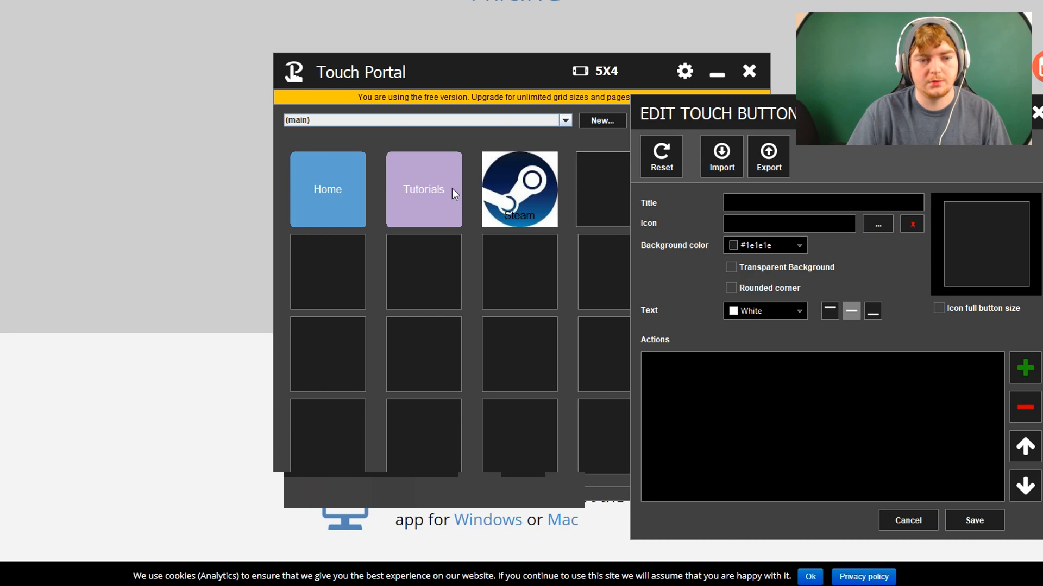
mouse_move(429, 199)
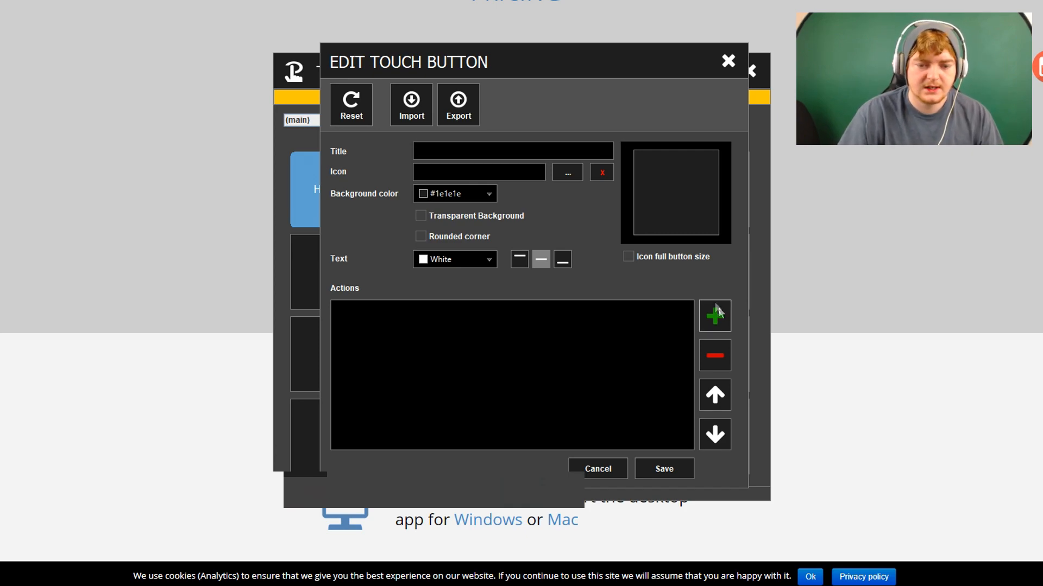
- Try a Type Text action with 'hello', discard it, and reopen the action types
left_click(715, 316)
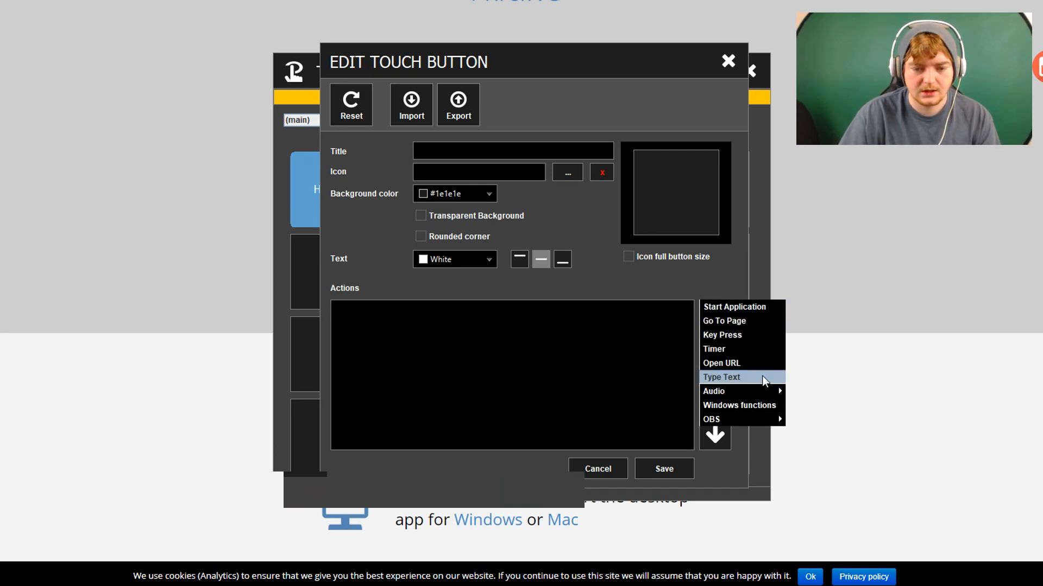
left_click(720, 377)
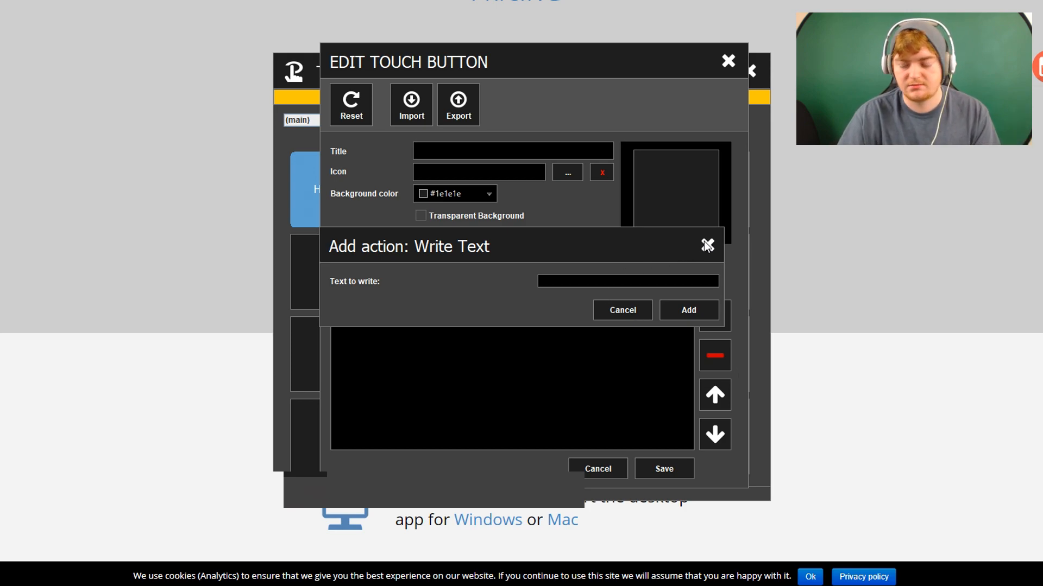
type("h")
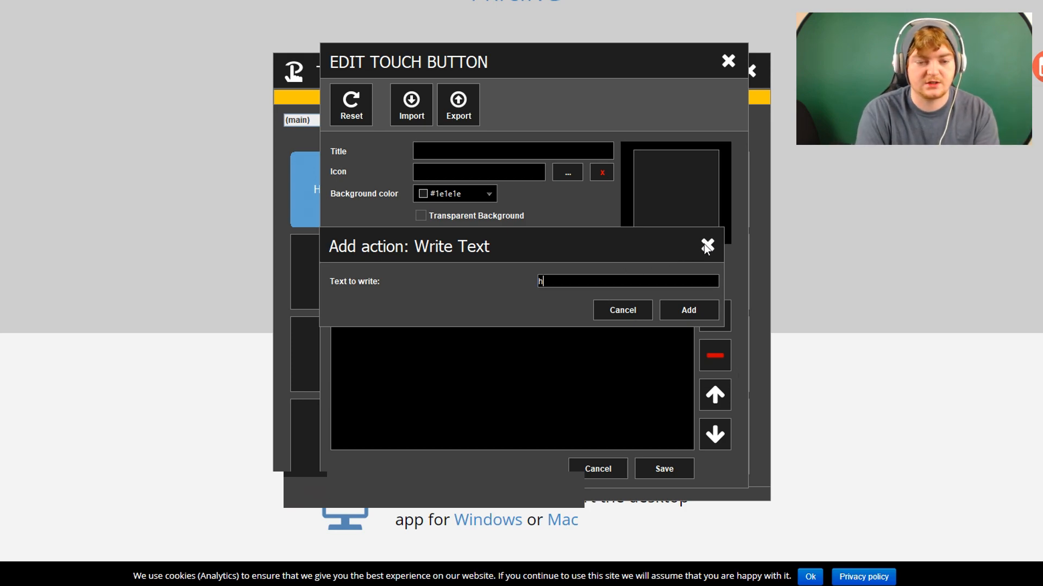
type("ello")
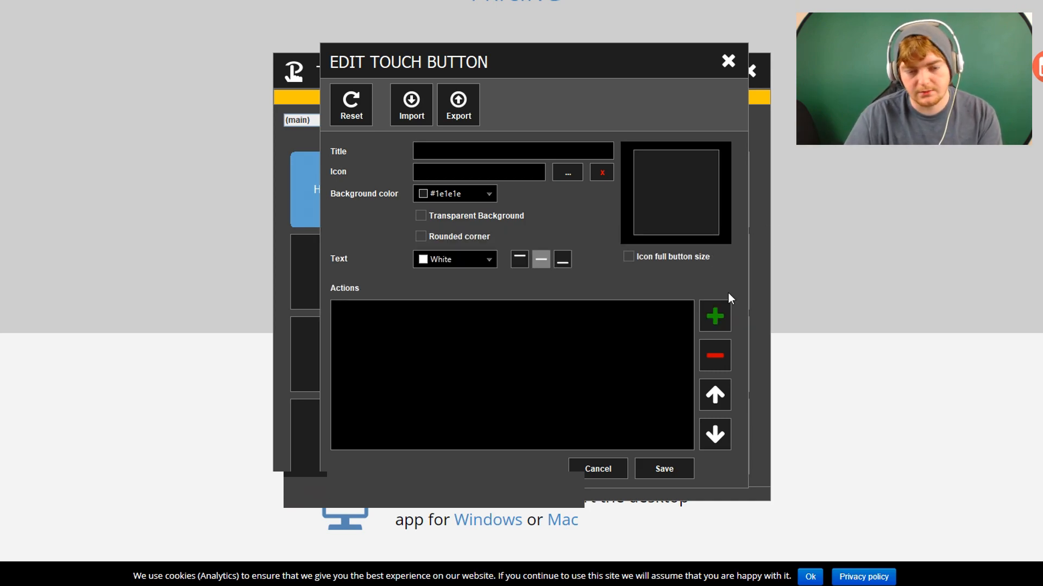
left_click(714, 316)
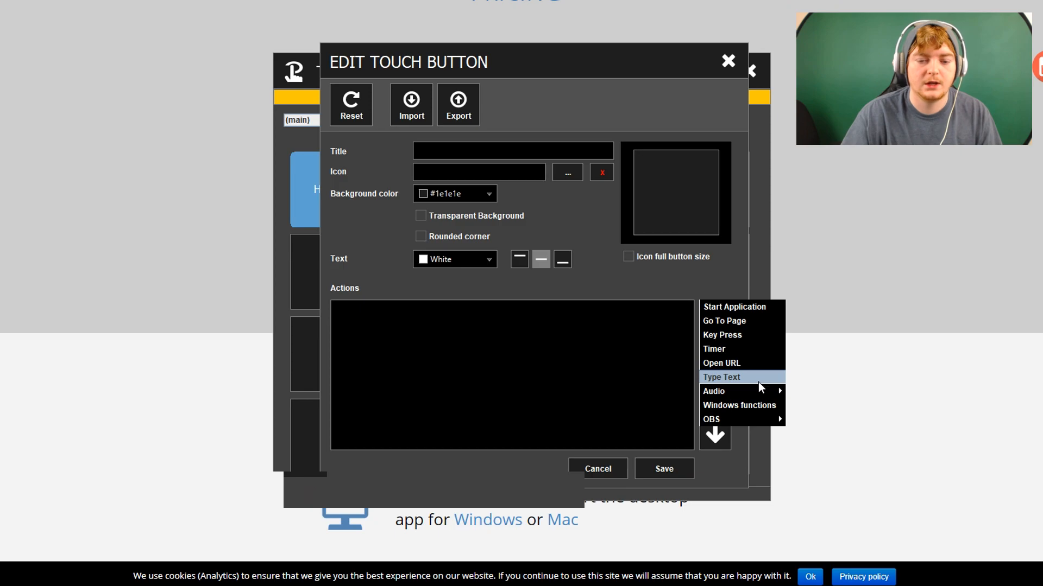
left_click(713, 391)
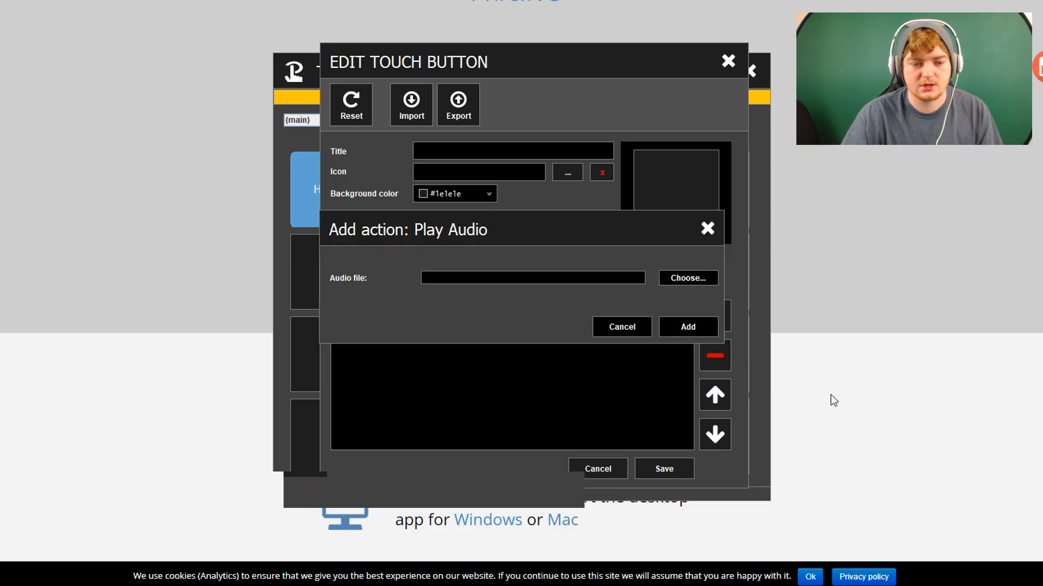
left_click(686, 278)
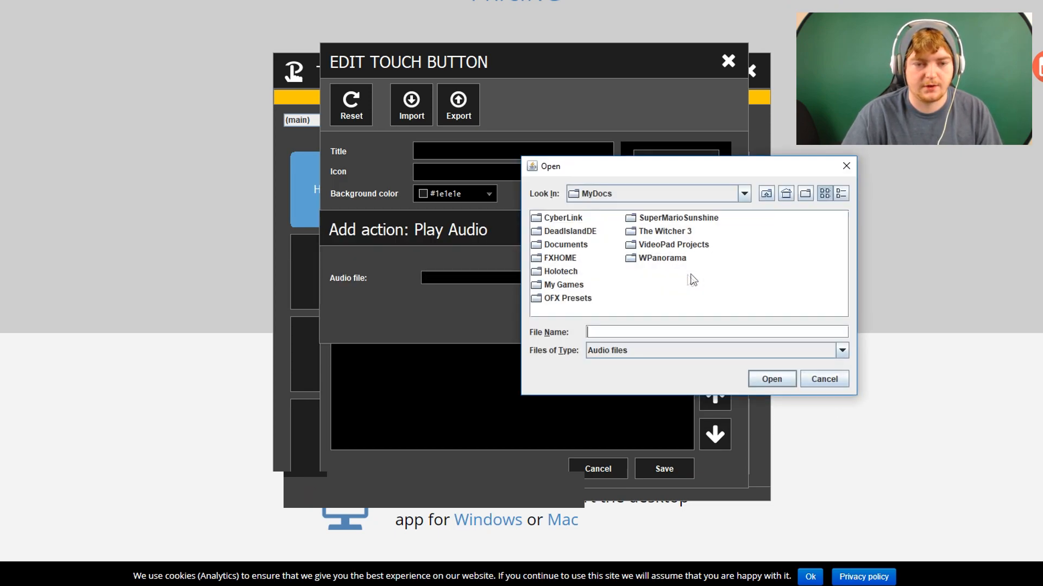
left_click(765, 193)
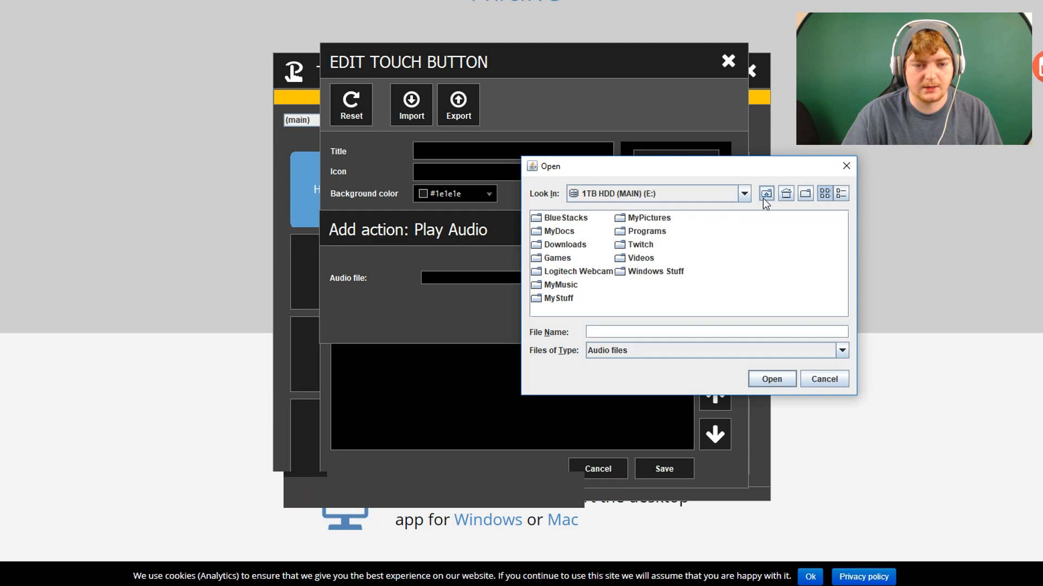
left_click(823, 379)
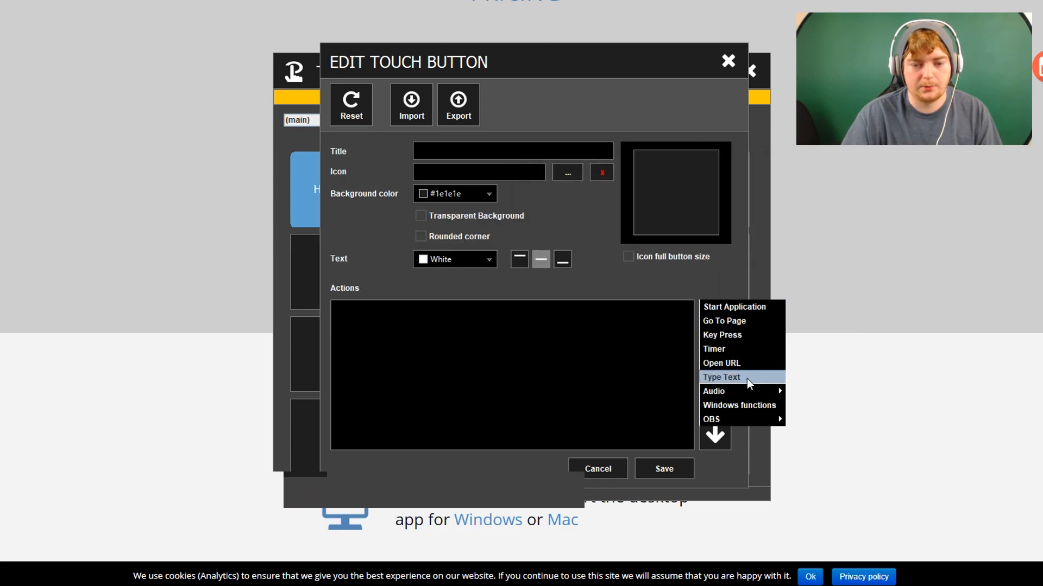
mouse_move(713, 391)
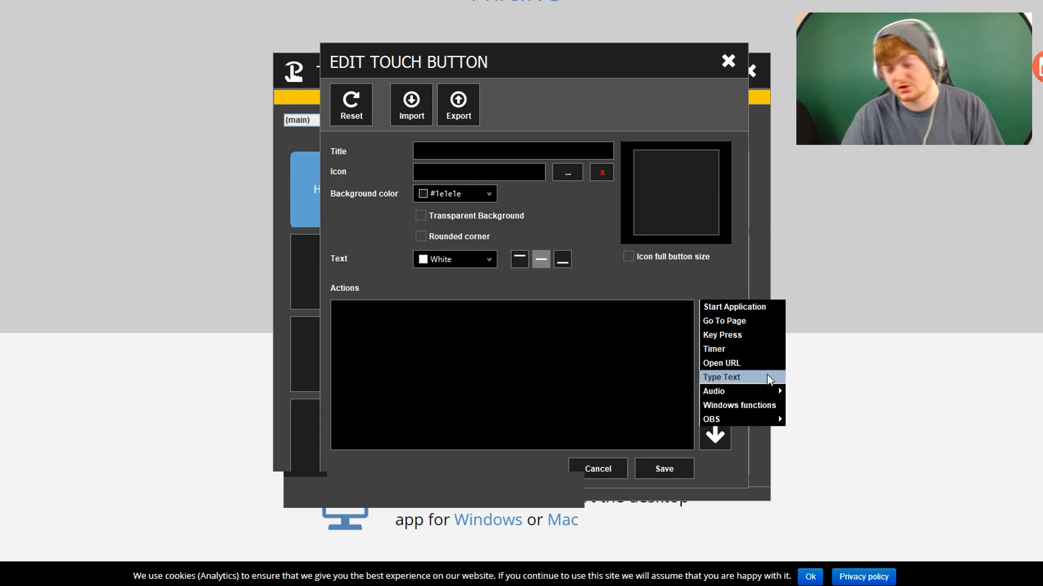
mouse_move(714, 391)
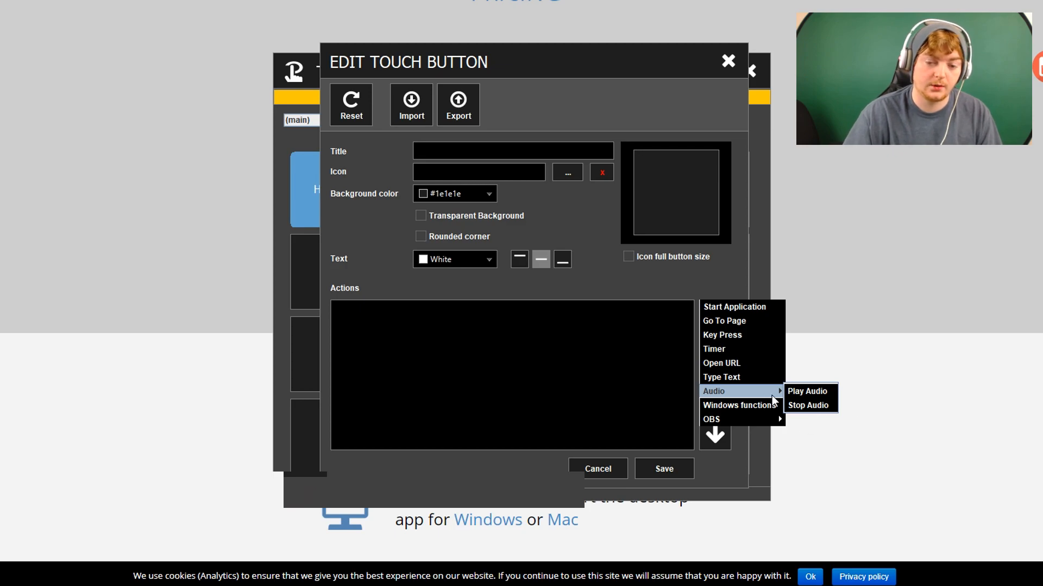
mouse_move(746, 397)
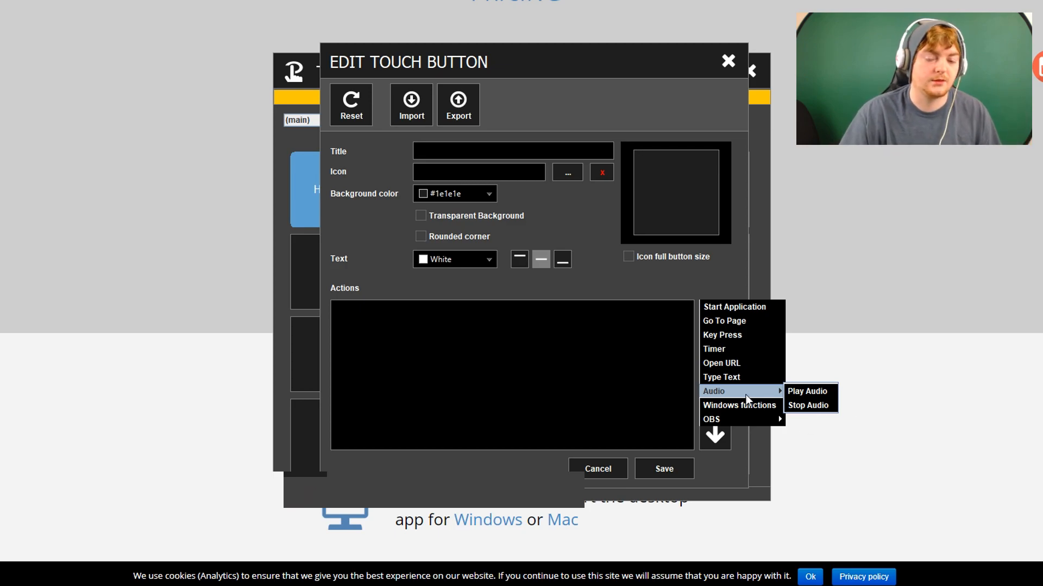
mouse_move(738, 405)
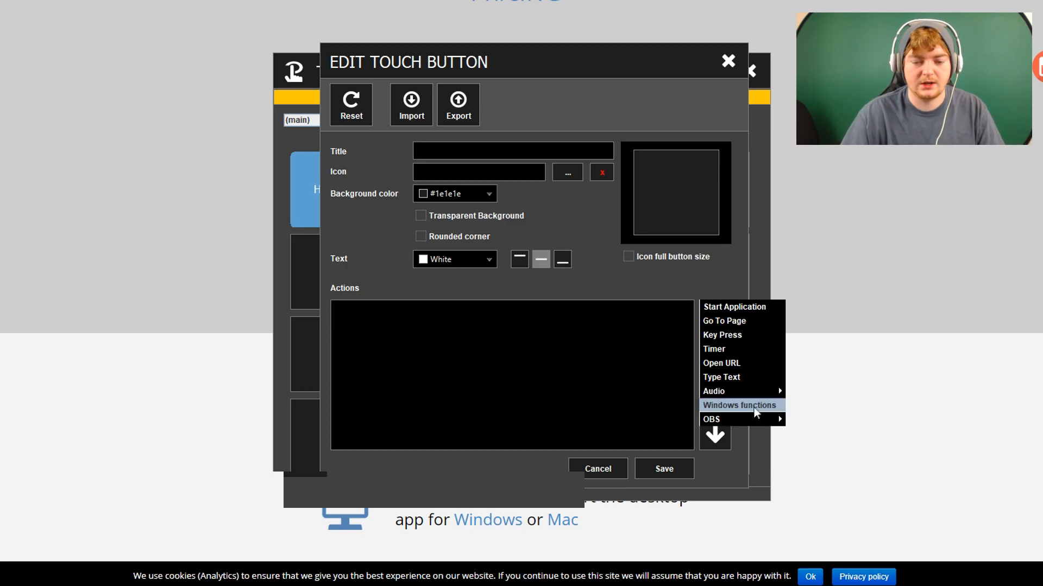
- Browse the Windows functions action without adding it, then close the button editor unsaved
left_click(738, 405)
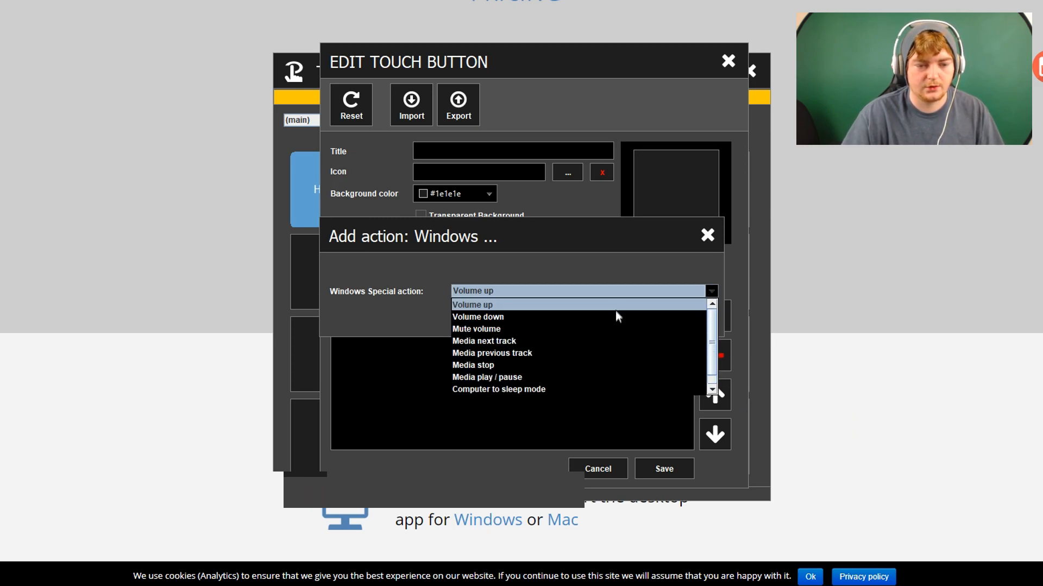
scroll("down", 3)
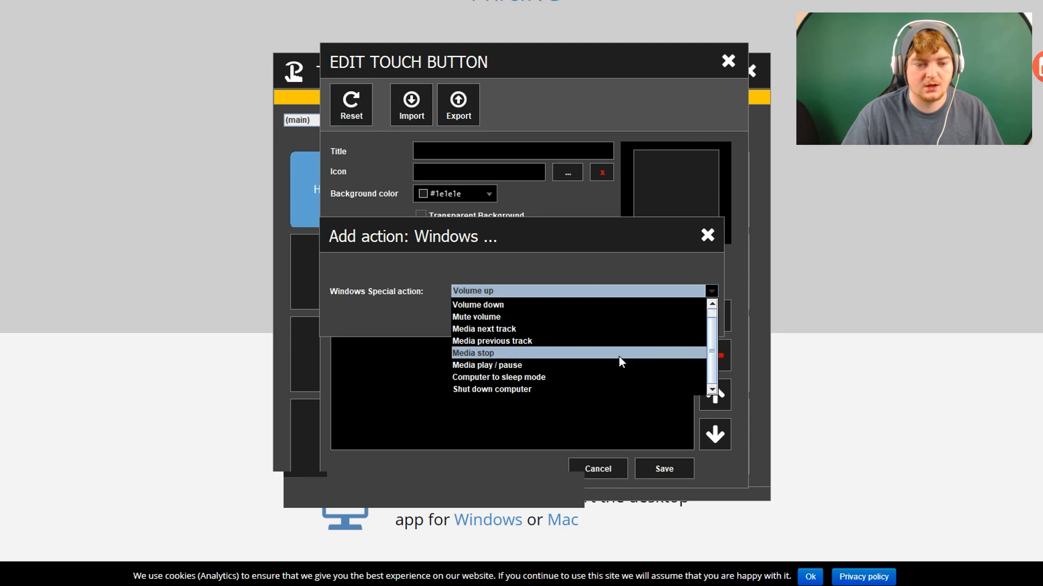
mouse_move(663, 335)
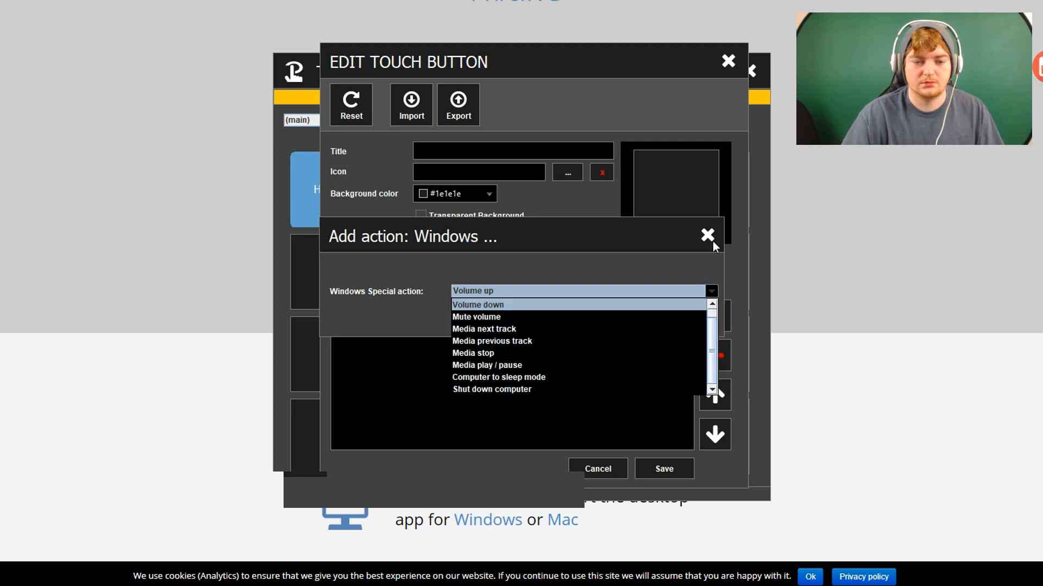
left_click(707, 237)
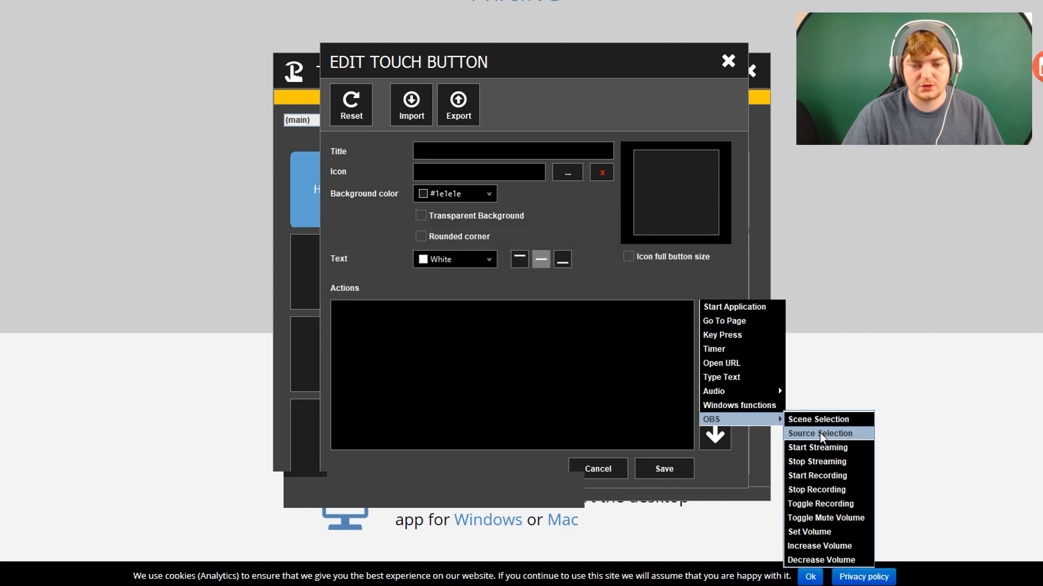
mouse_move(817, 476)
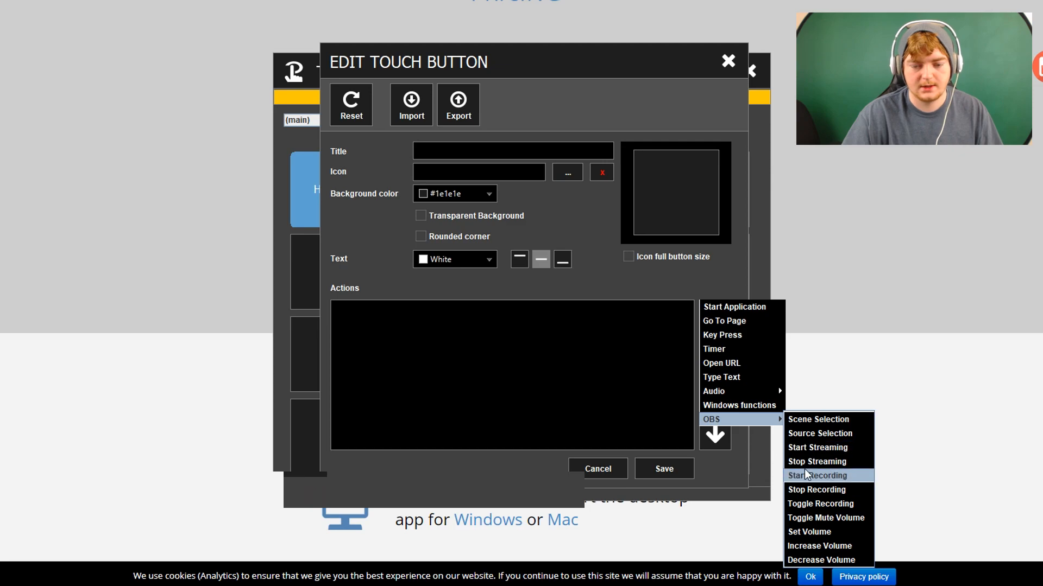
mouse_move(820, 503)
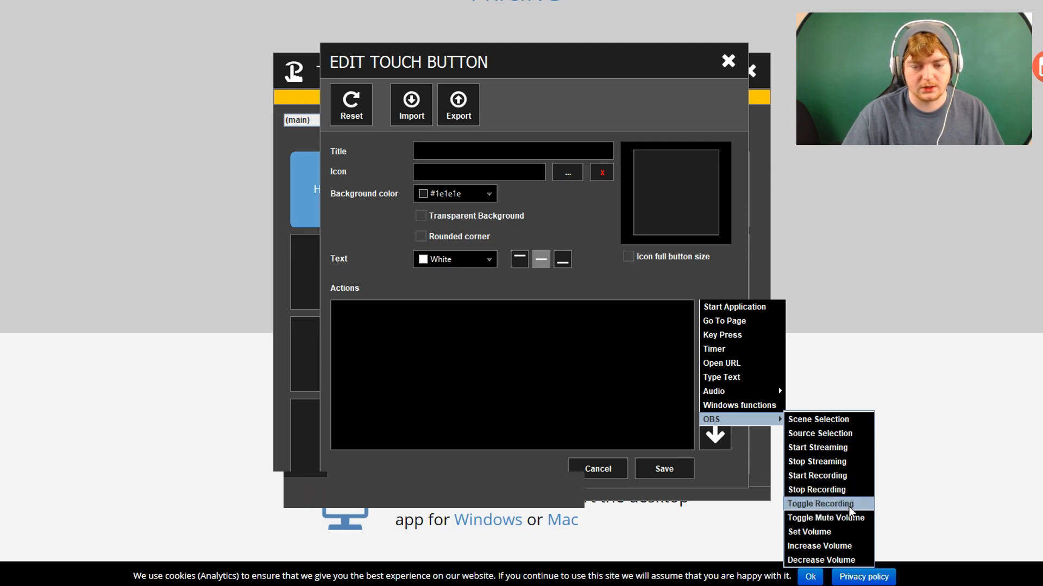
mouse_move(826, 518)
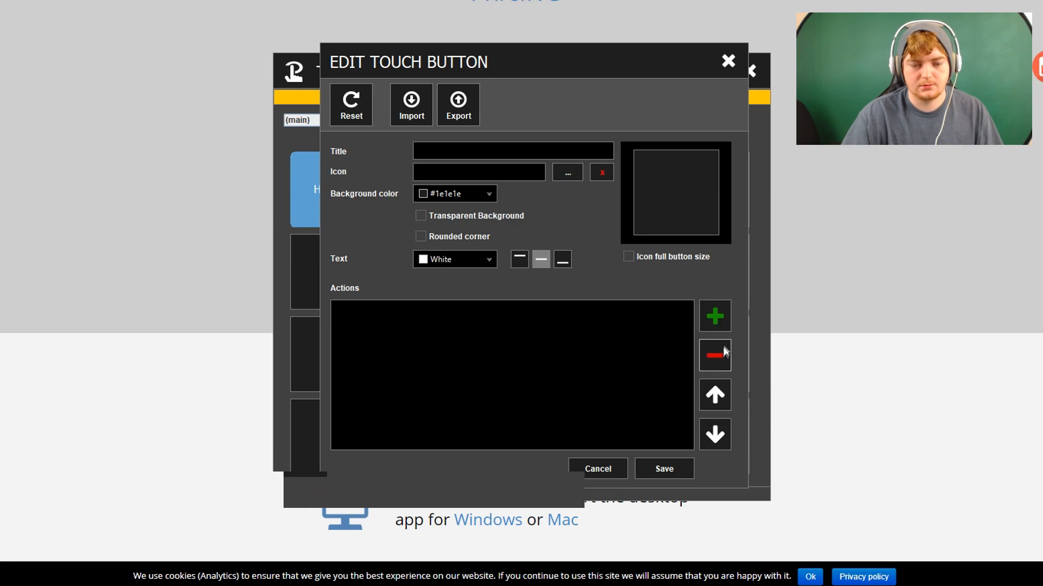
left_click(714, 316)
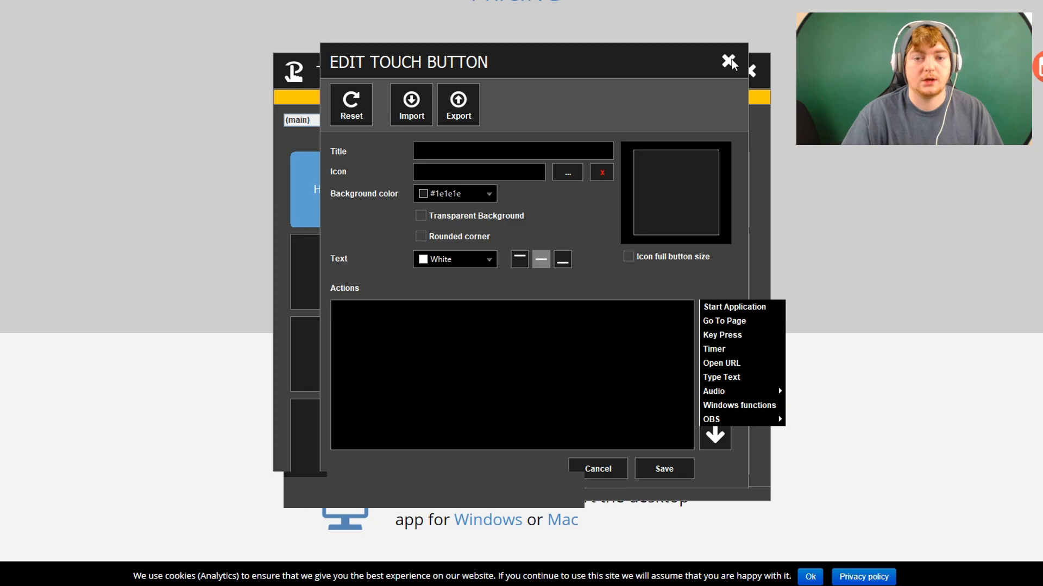
left_click(728, 60)
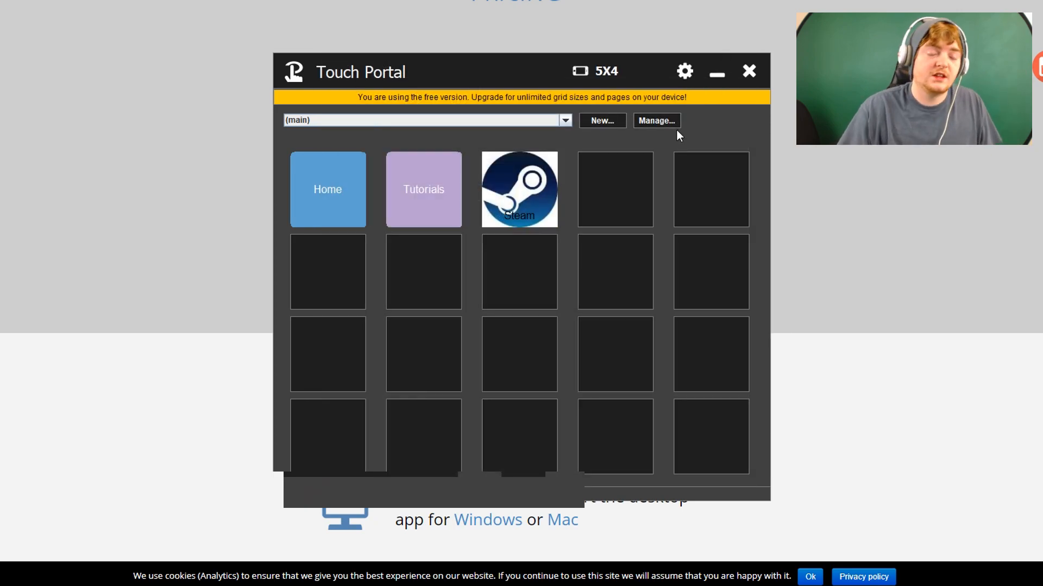